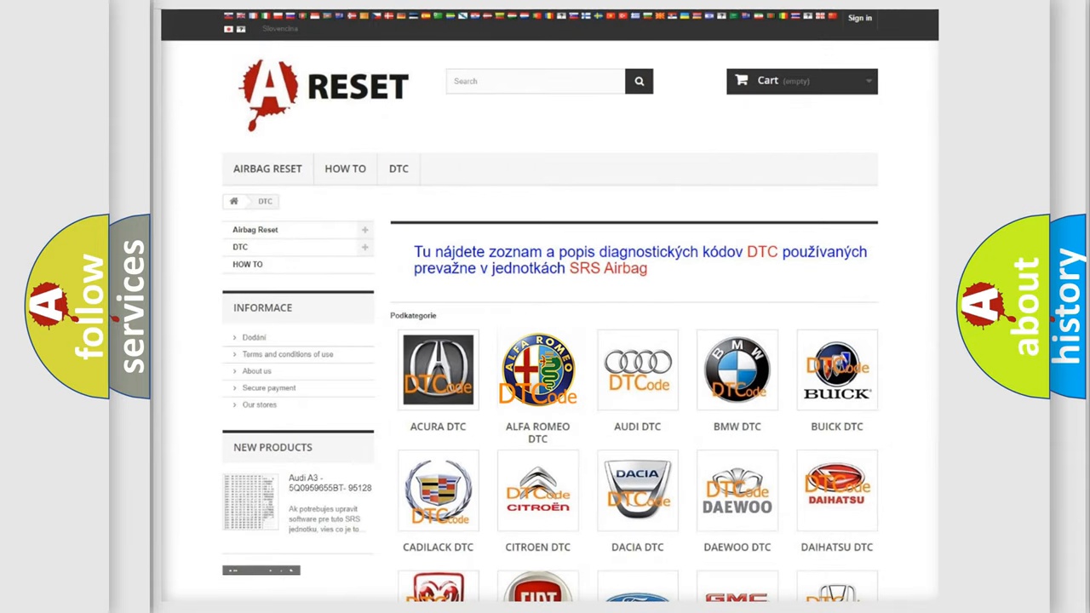
- Browse the Alfa Romeo DTC category and its list of airbag diagnostic codes
click(538, 368)
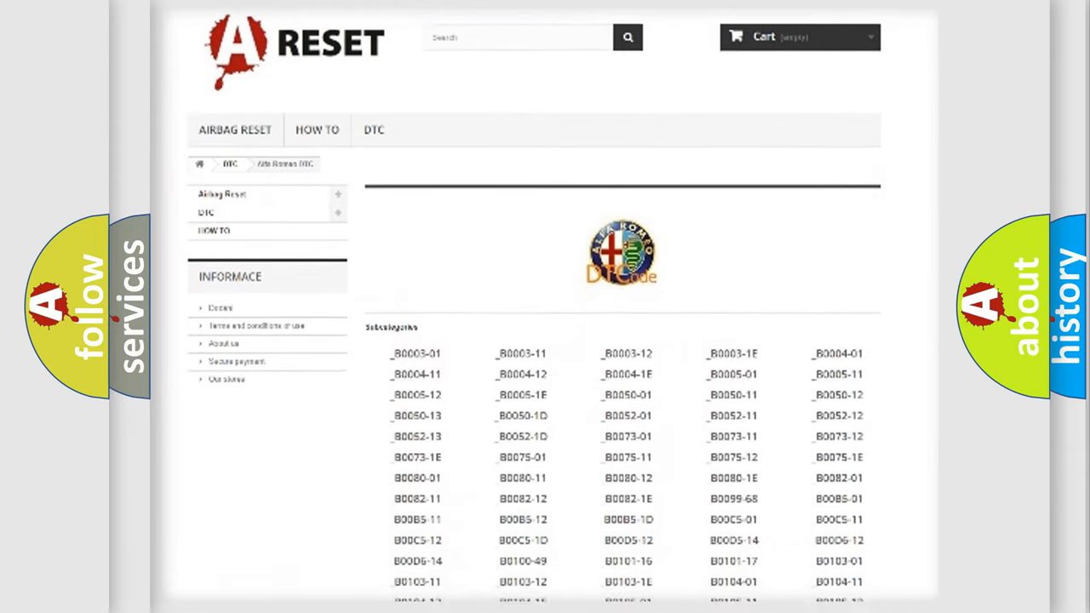
scroll(down, 3)
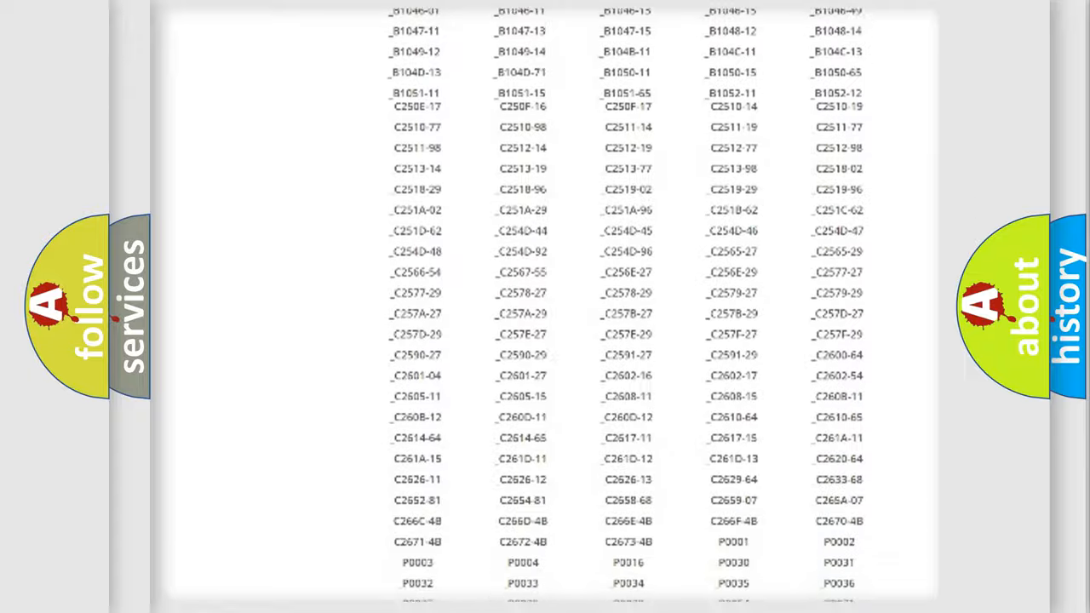